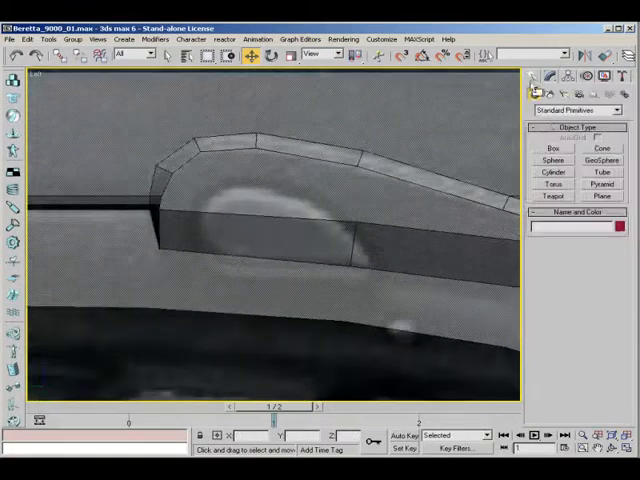
Draw a small flat plane covering the slide button area on the pistol's side
left_click_drag(222, 220, 316, 260)
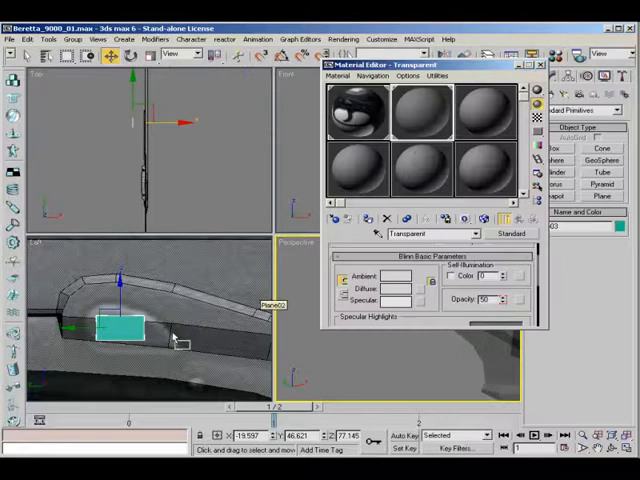
Assign a low-opacity material to the plane so the pistol reference shows through
left_click(528, 64)
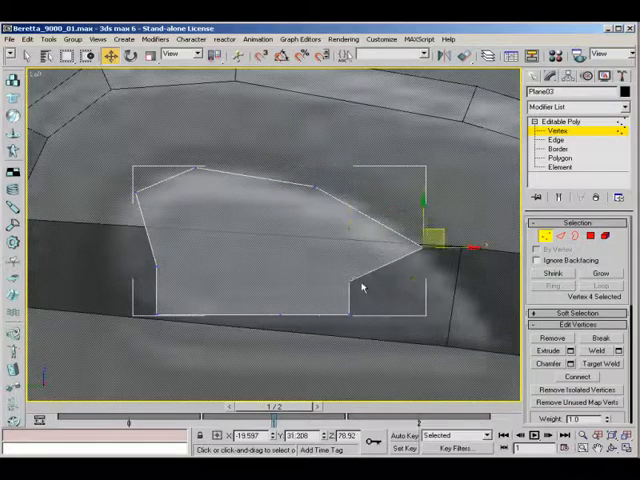
Move two corner vertices of the plane onto the slide button's outline
left_click_drag(424, 230, 490, 330)
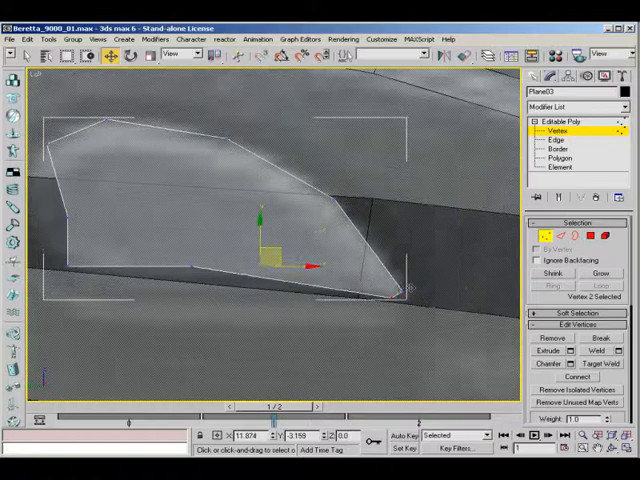
left_click_drag(280, 256, 196, 250)
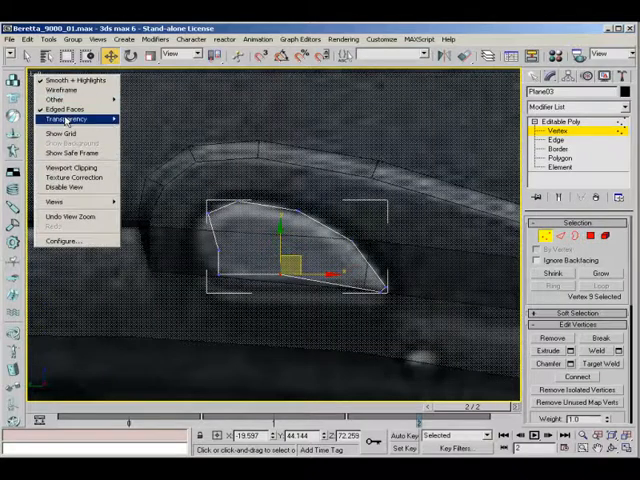
Enable viewport Transparency so the button plane shows the reference beneath it
left_click(62, 120)
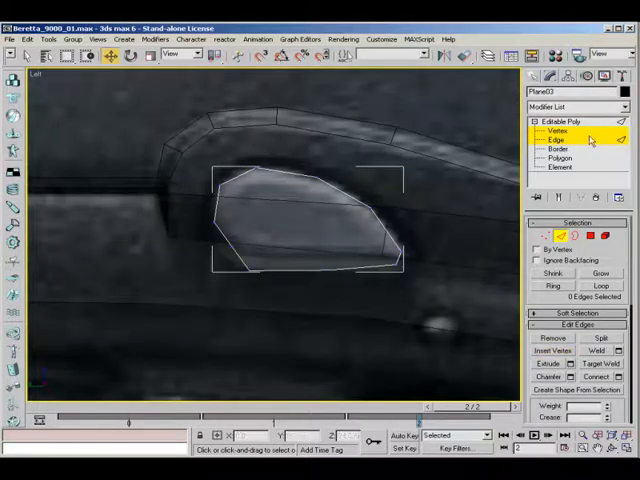
Work at edge and vertex level to bend the plane's border along the curved button shape
left_click(552, 132)
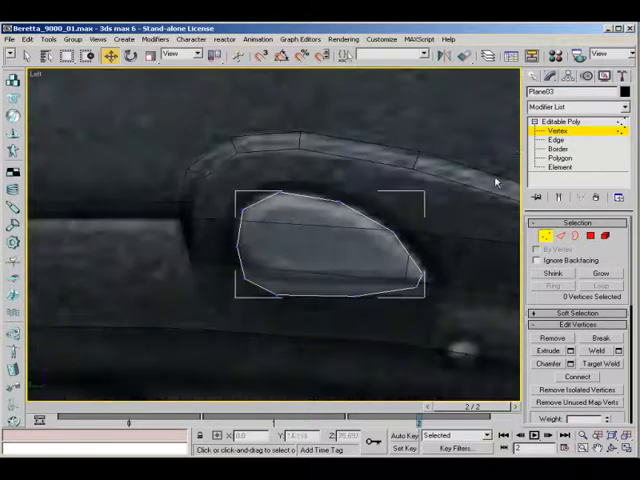
left_click(560, 148)
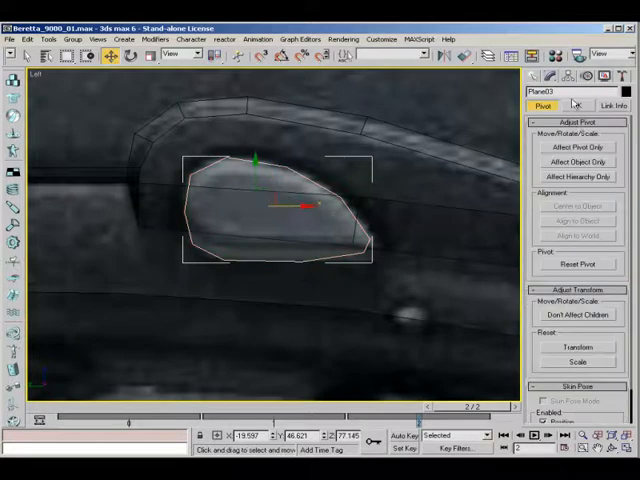
Adjust the plane's pivot and pull a corner vertex along the rounded button outline
left_click(578, 148)
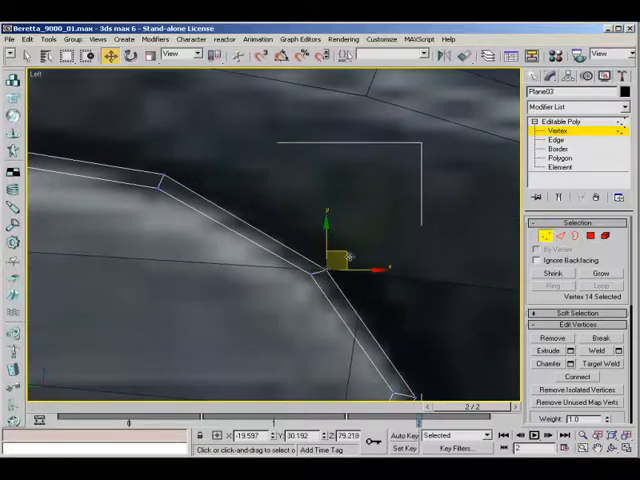
left_click_drag(344, 258, 350, 270)
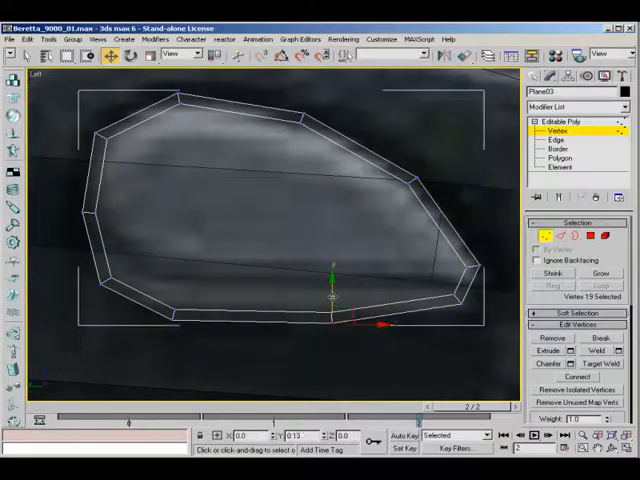
left_click(552, 136)
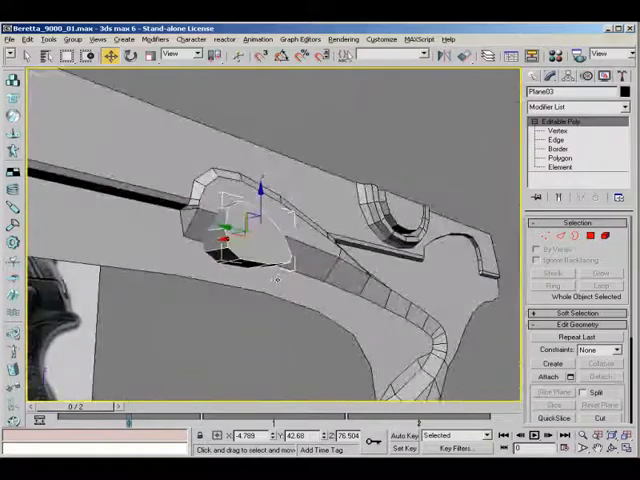
Enter Border mode to extrude the button border and weld it into the slide mesh
left_click(560, 158)
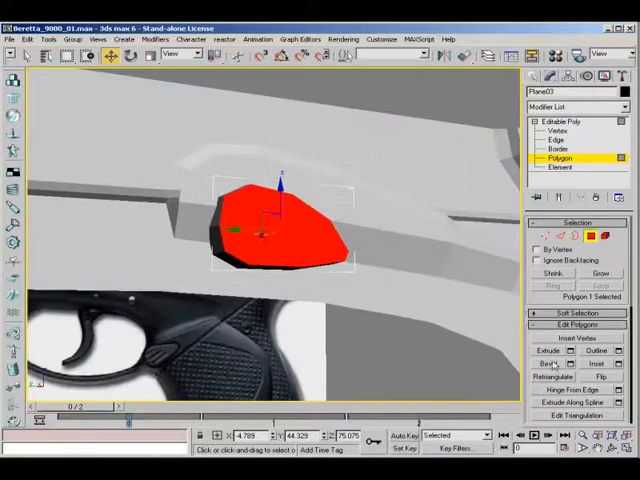
Select the button face polygon for cleanup into a single clean polygon
left_click(548, 352)
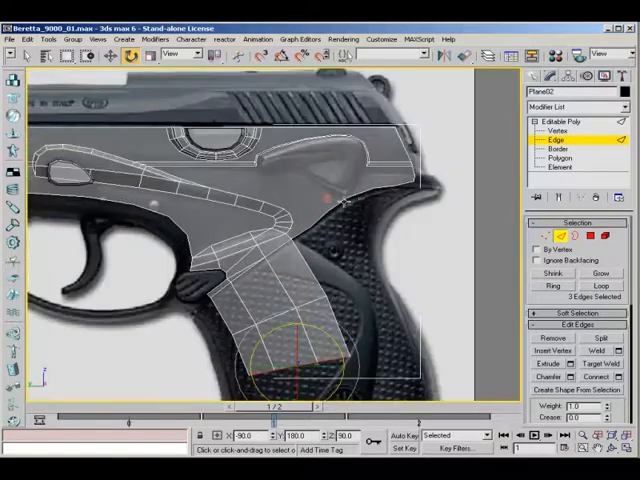
Extend grip mesh edges down the grip outline and fit a vertex to the trigger guard
left_click_drag(300, 356, 356, 184)
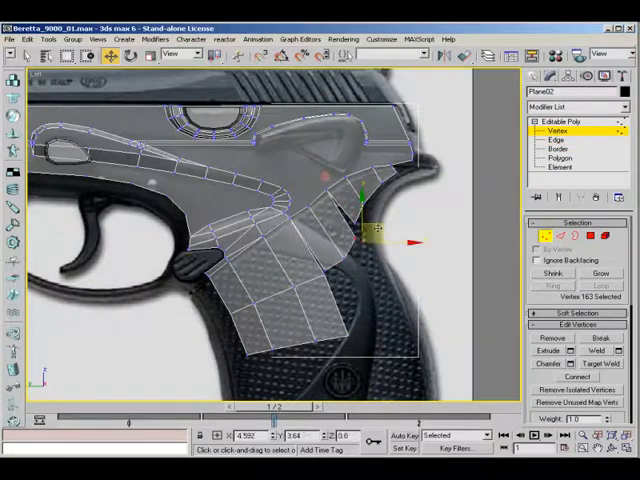
left_click_drag(360, 224, 362, 240)
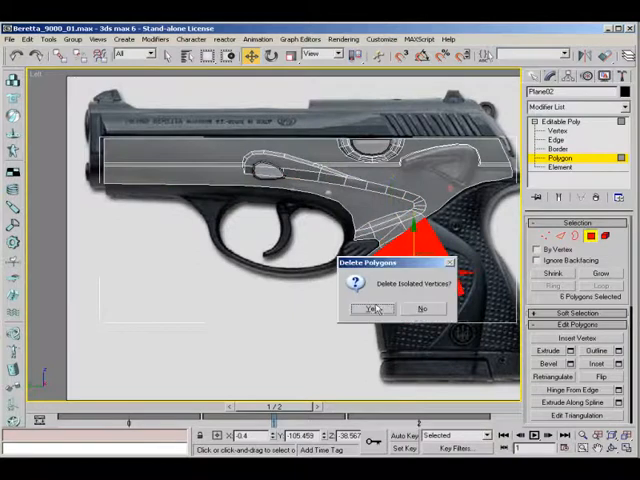
Delete the extra grip polygons, confirming removal of their isolated vertices
left_click(372, 308)
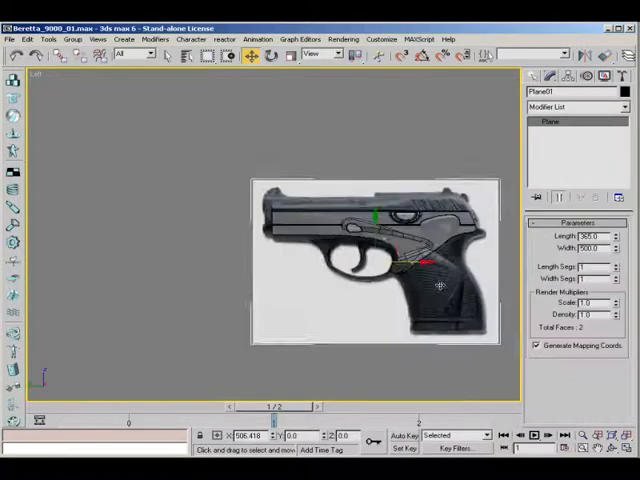